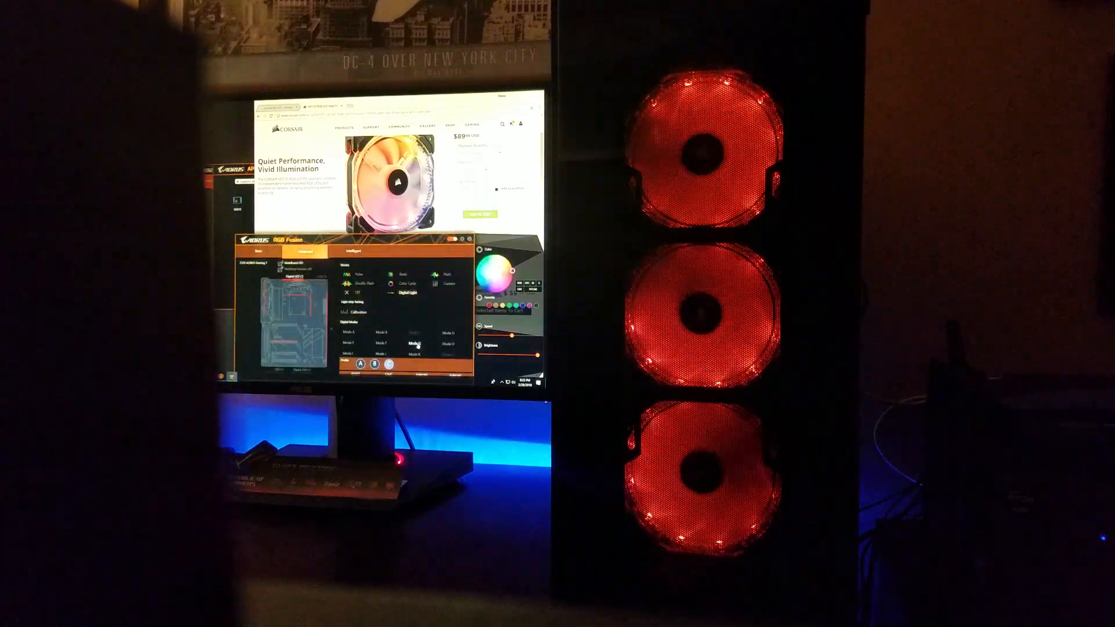
Apply a different Digital Mode so the under-monitor LED strip glows purple instead of blue.
{"action": "left_click", "coordinate": [413, 344]}
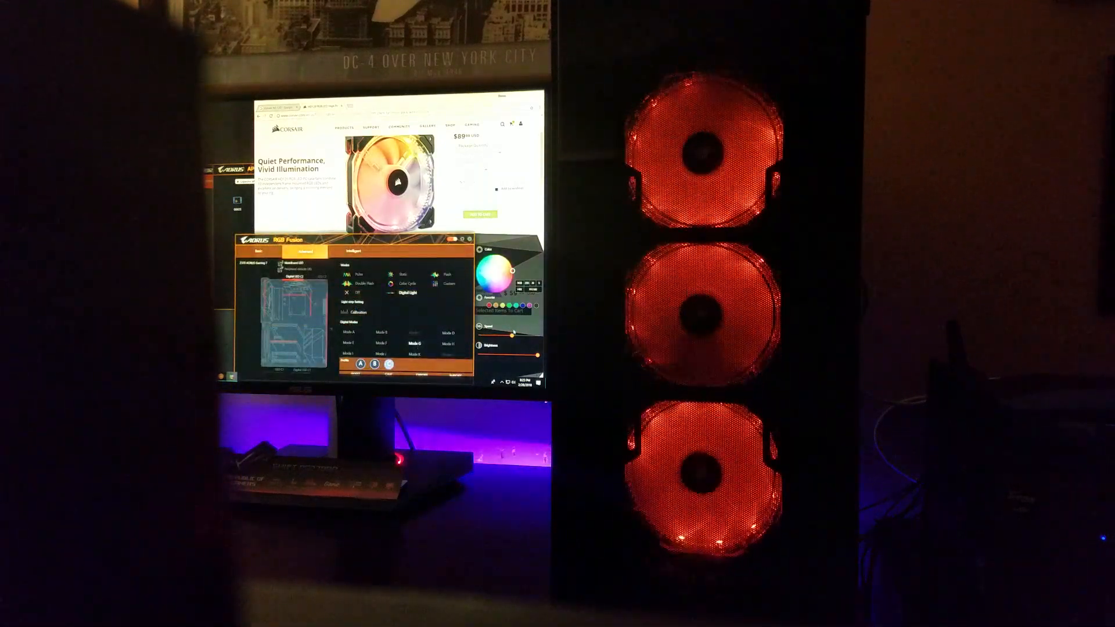